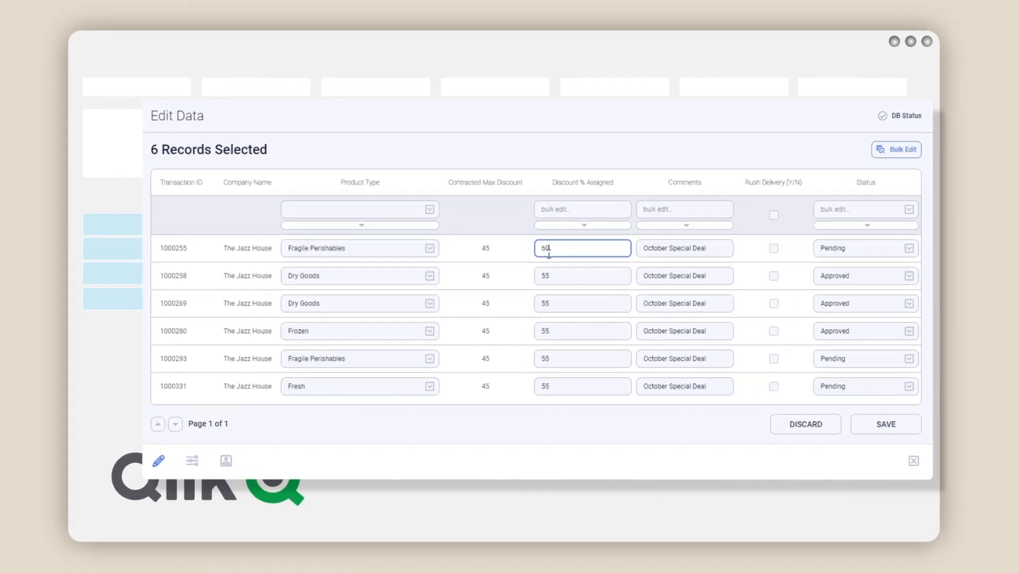
Step: Enter a new Discount % Assigned value for transaction 1000255 in the Edit Data form
click(582, 276)
text(56)
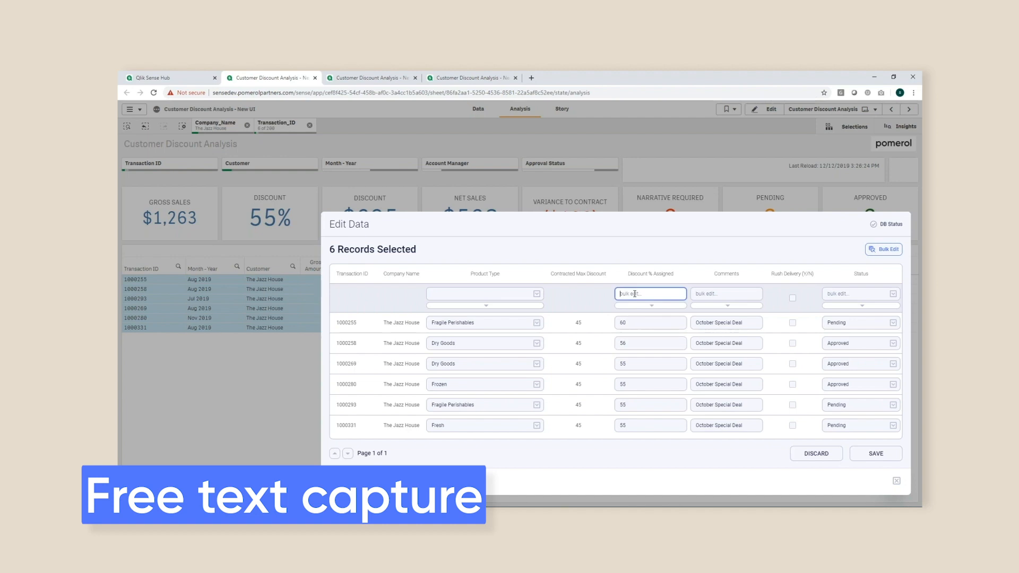
Step: Bulk-set all six discounts to 55% and edit the comment for transaction 1000255 to November Special Deal
click(535, 323)
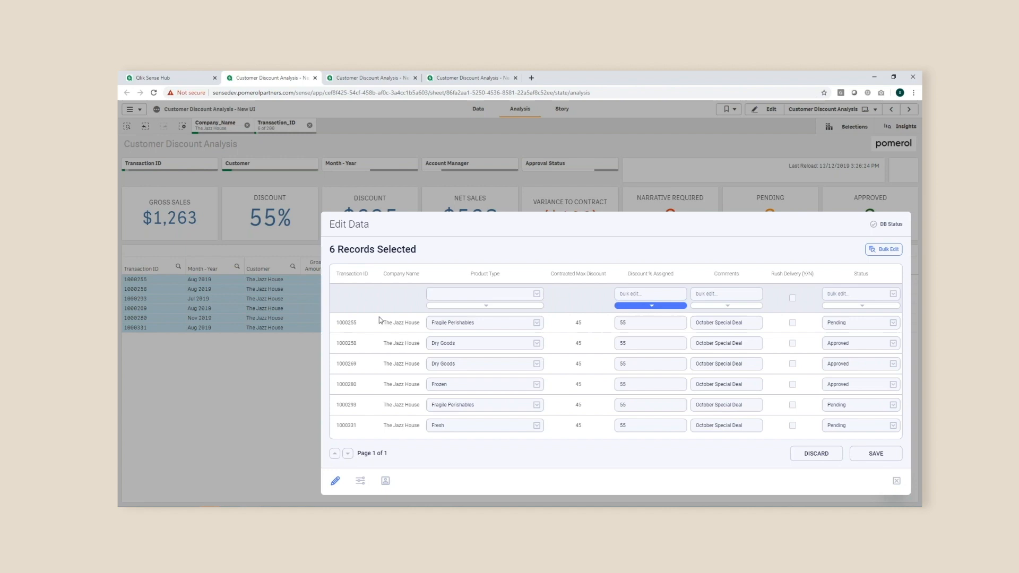
click(726, 323)
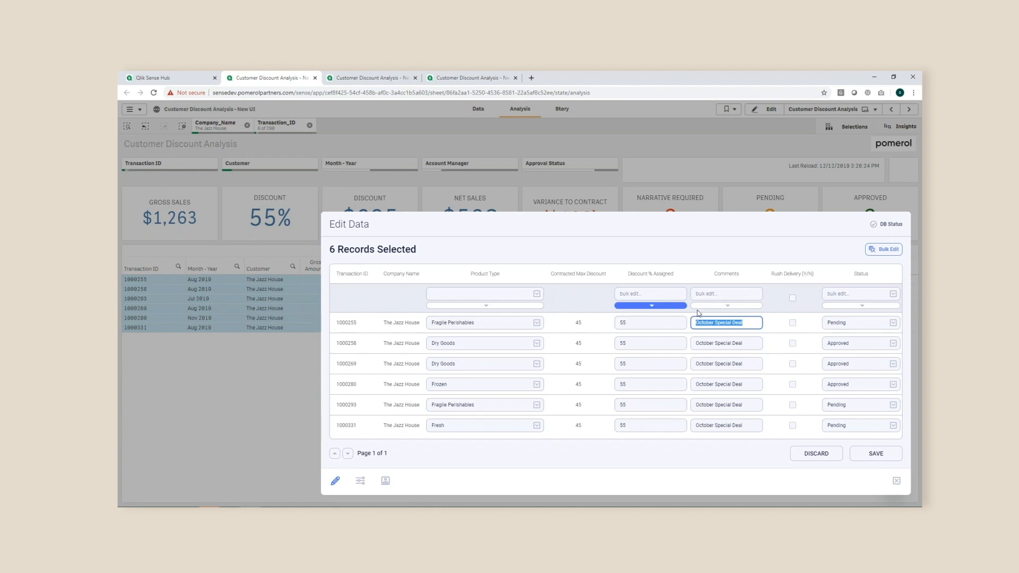
click(875, 454)
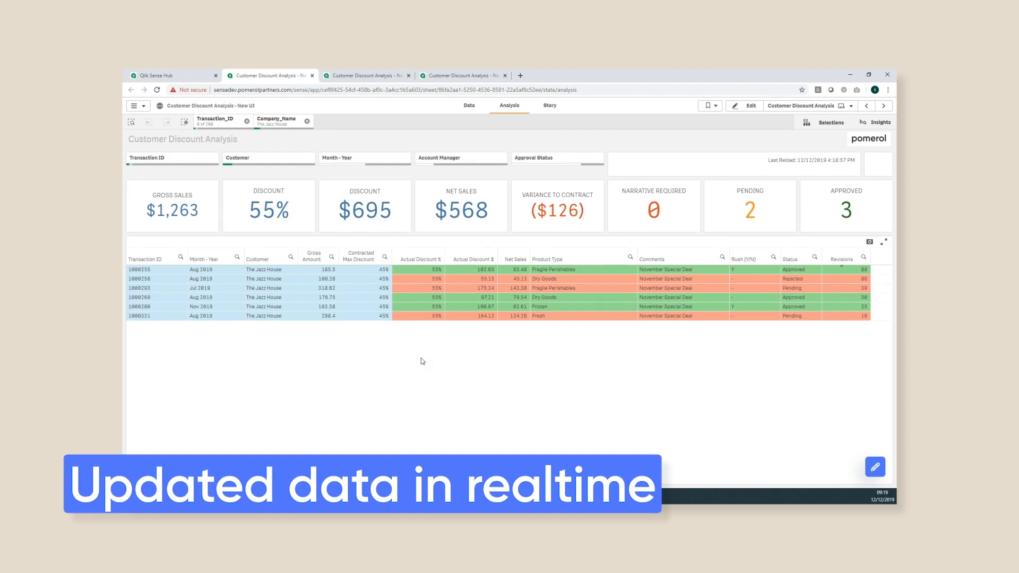
mouse_move(545, 137)
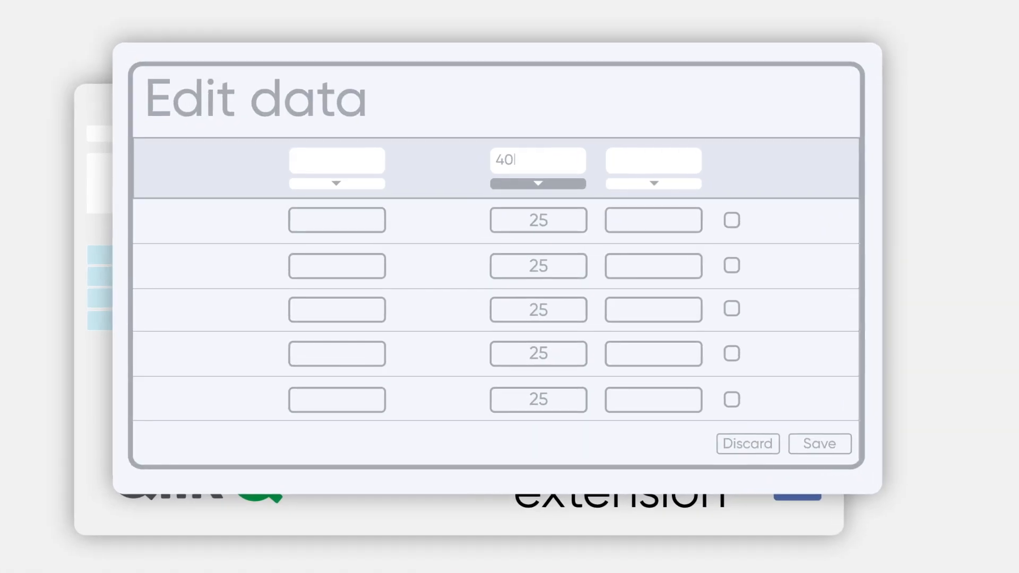
Step: Enter 40 as the bulk discount value above the rows currently at 25
click(537, 183)
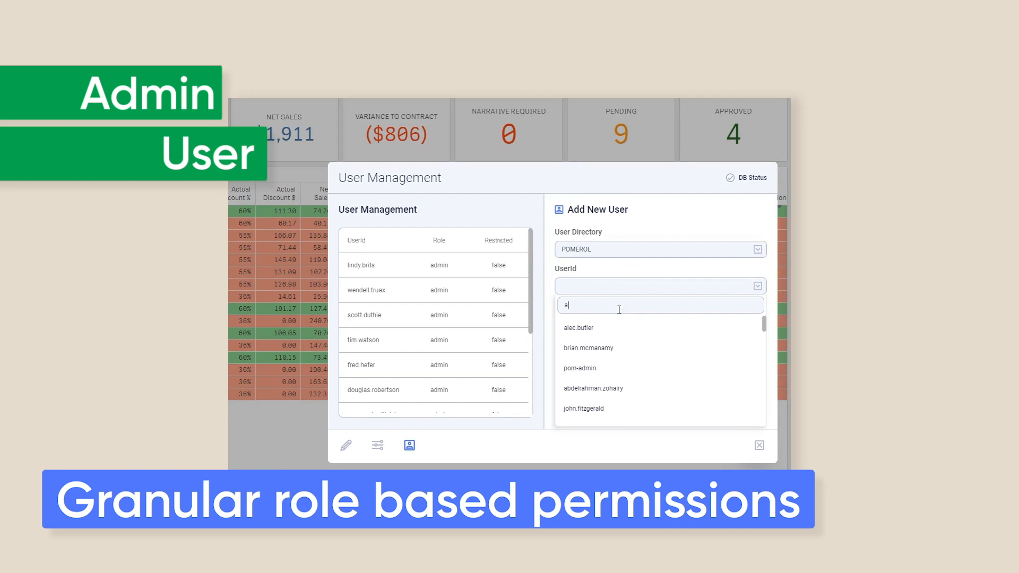
Step: Add a POMEROL directory user with the admin role and restricted set to true, and submit
click(578, 327)
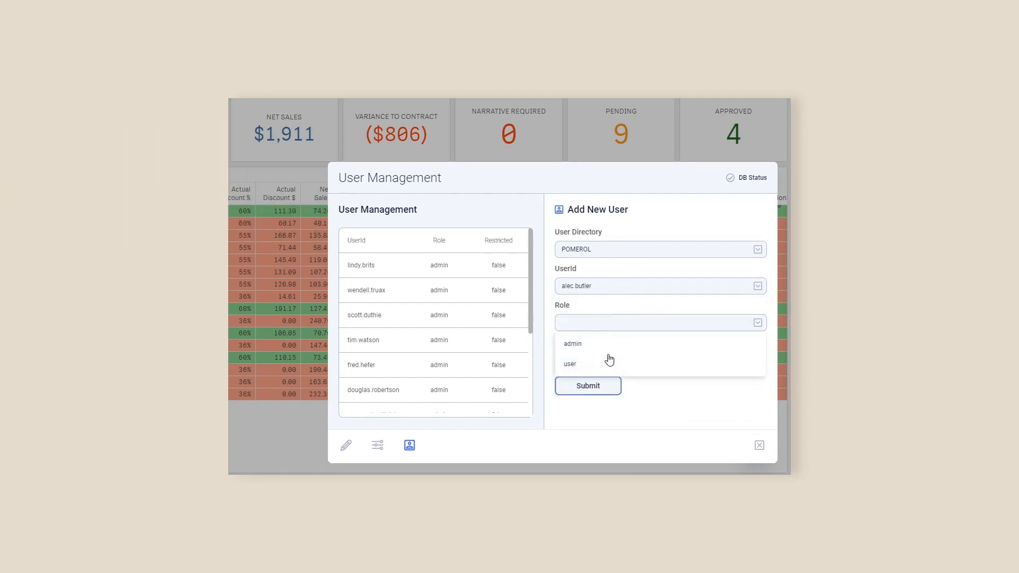
click(572, 344)
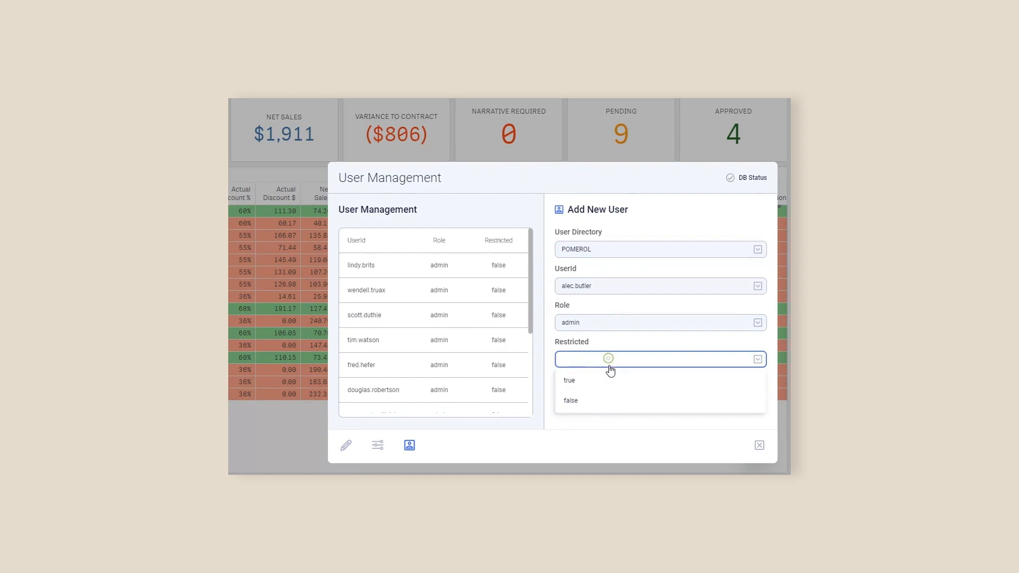
click(568, 380)
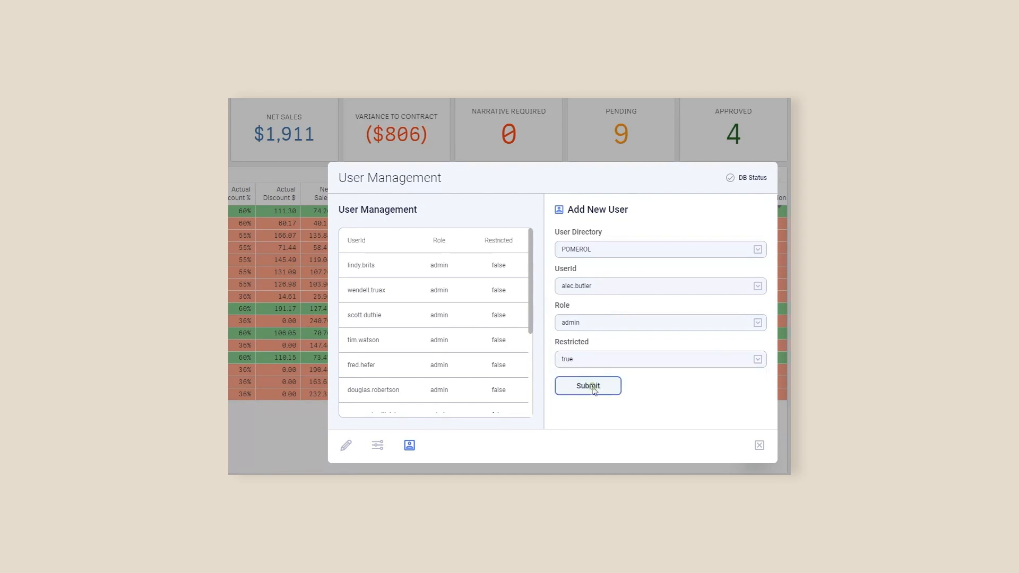
click(588, 386)
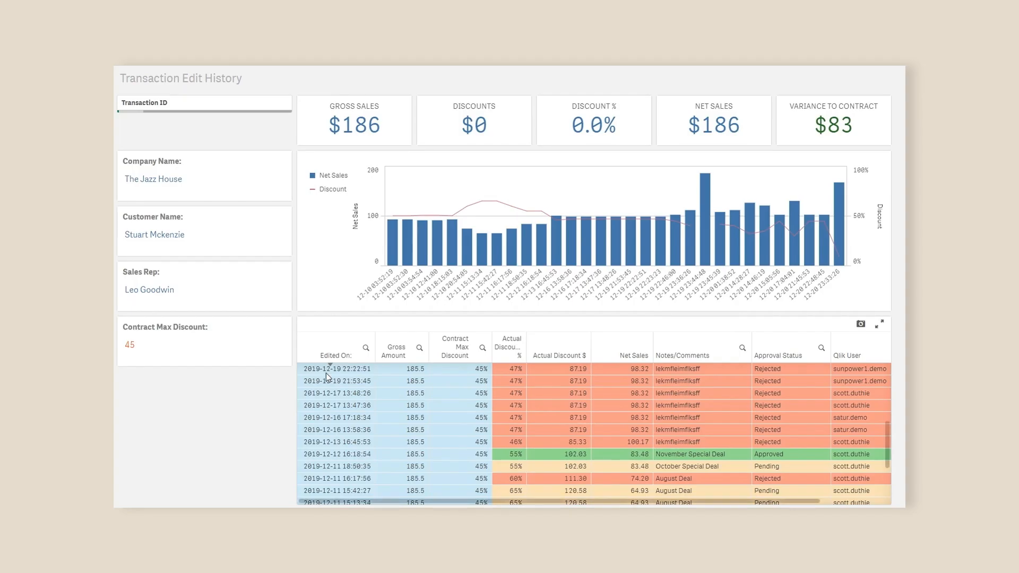
Step: Confirm the lassoed Net Sales bars to filter edits from 12-12 16:18:54 through 12-20 23:33:26
scroll(down, 3)
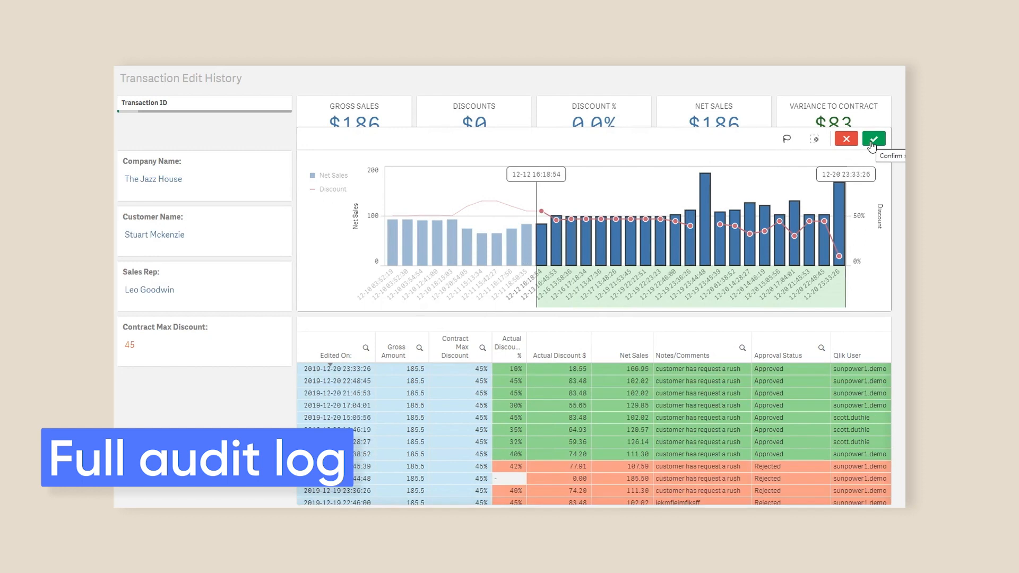
click(874, 138)
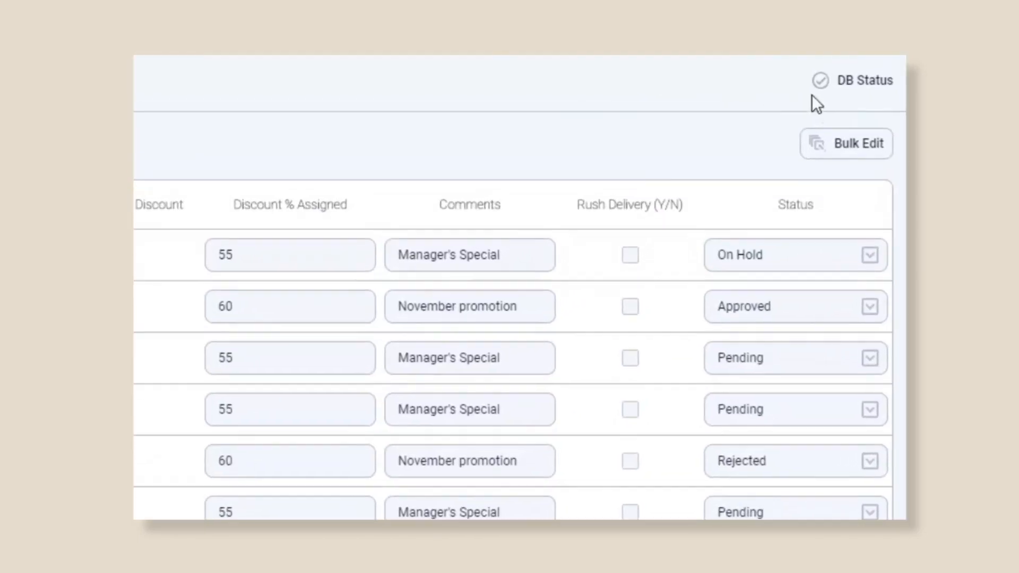
Step: Check DB Status and attempt to launch record editing, which raises the QSWE API connection error
click(819, 81)
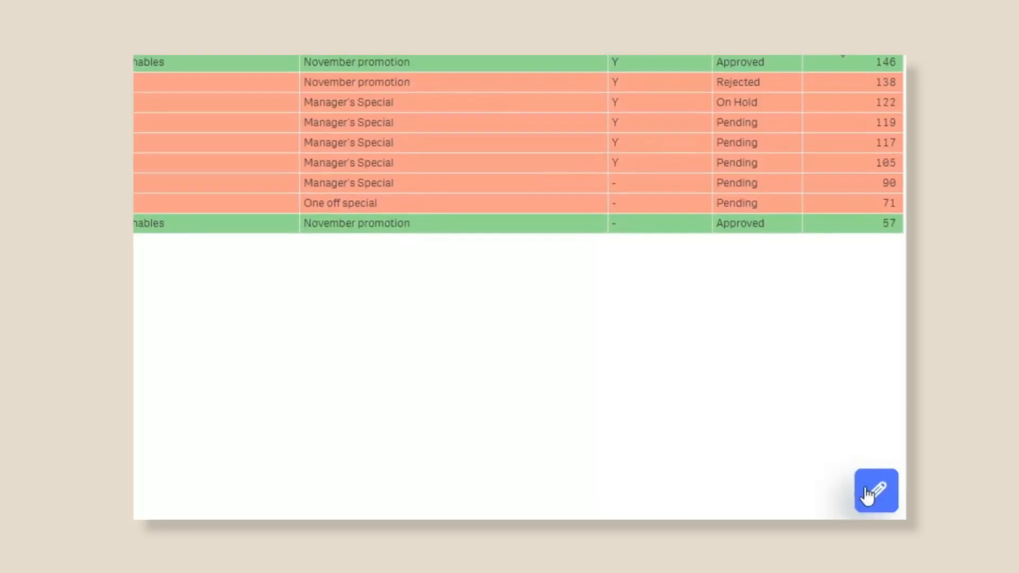
click(876, 491)
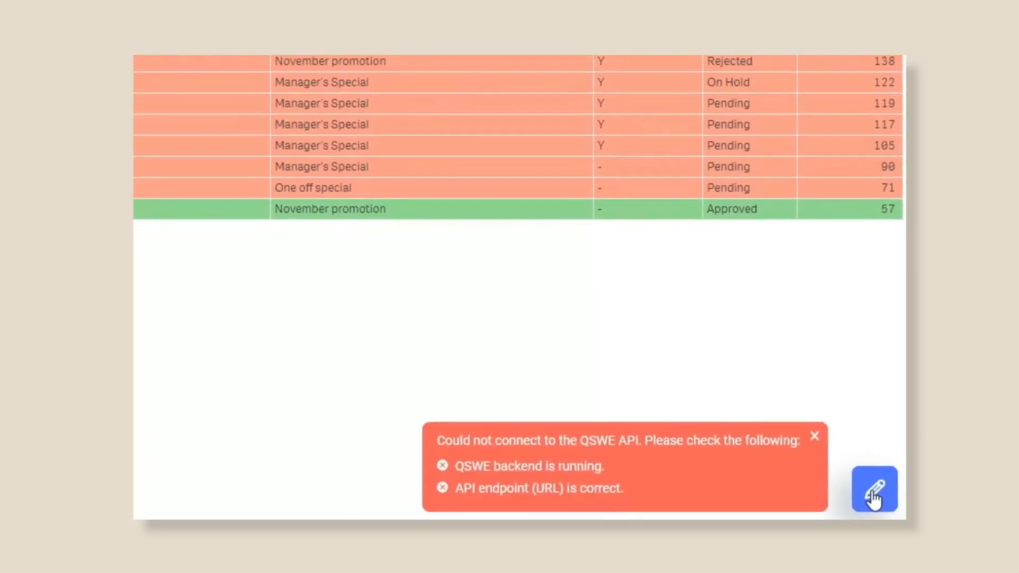
click(877, 489)
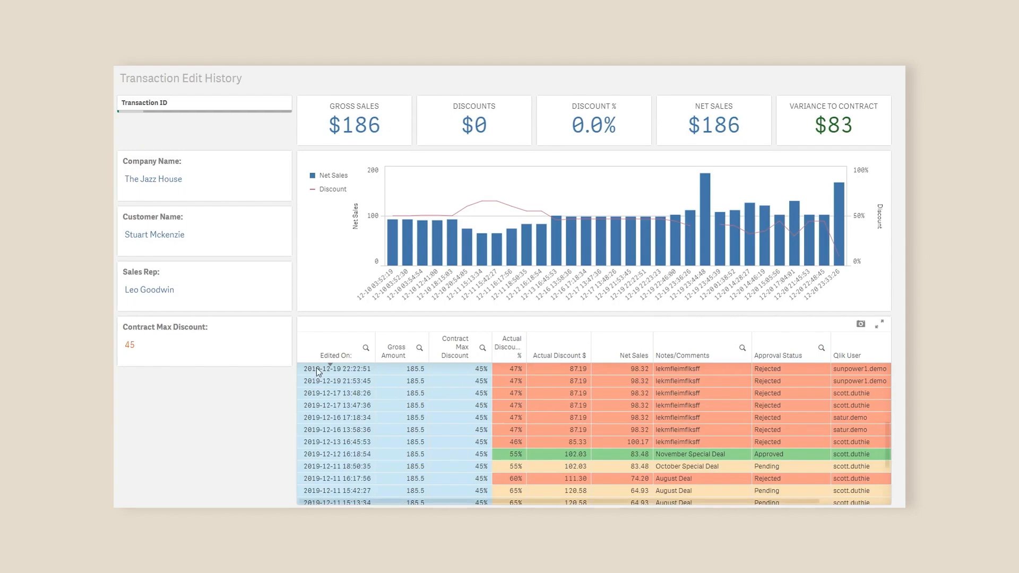
scroll(down, 3)
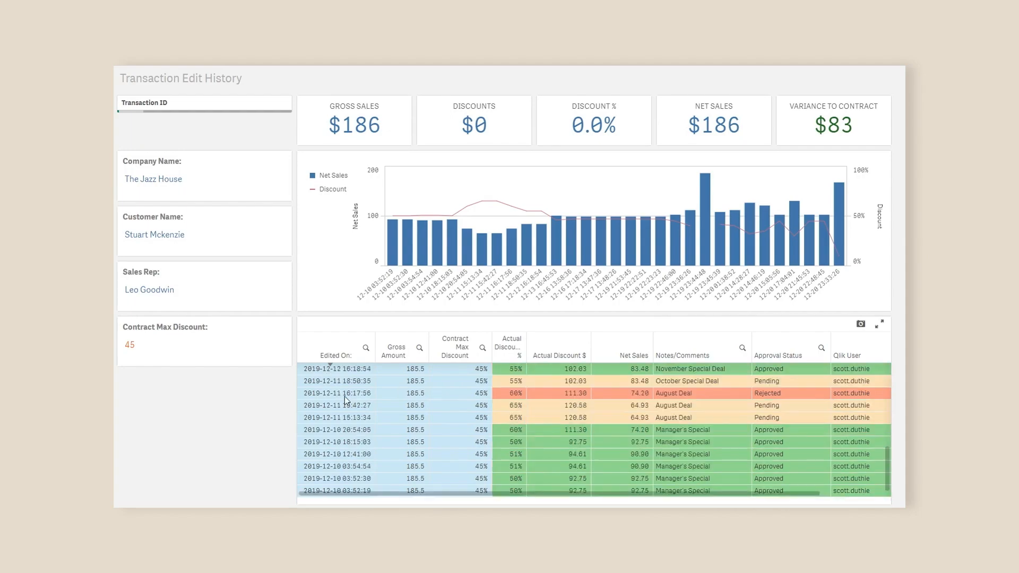
mouse_move(847, 282)
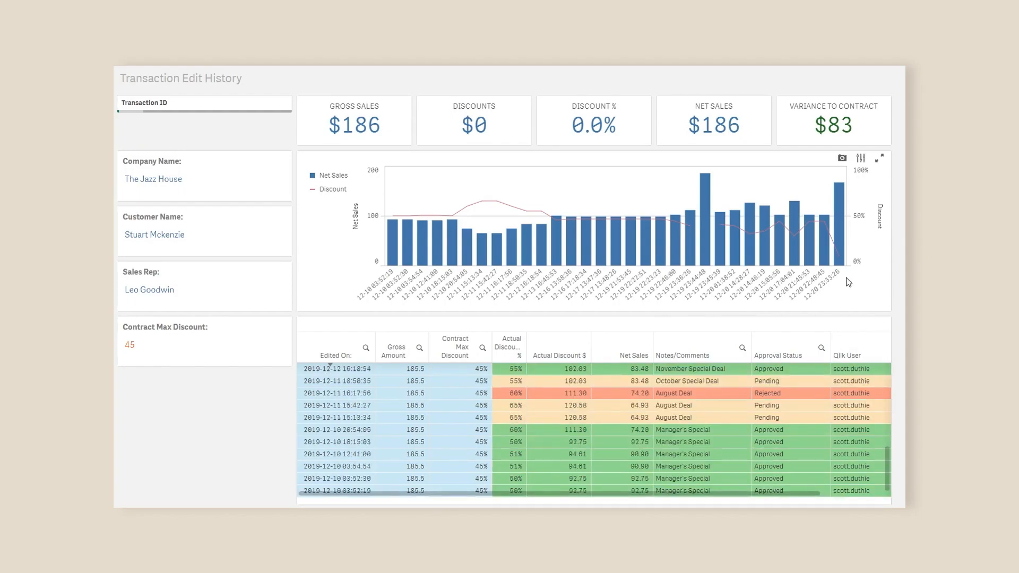